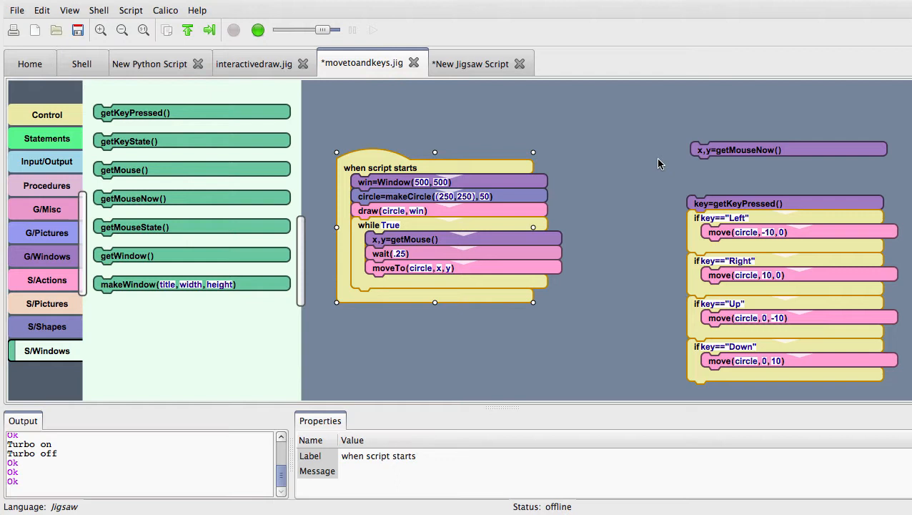
mouse_move(346, 172)
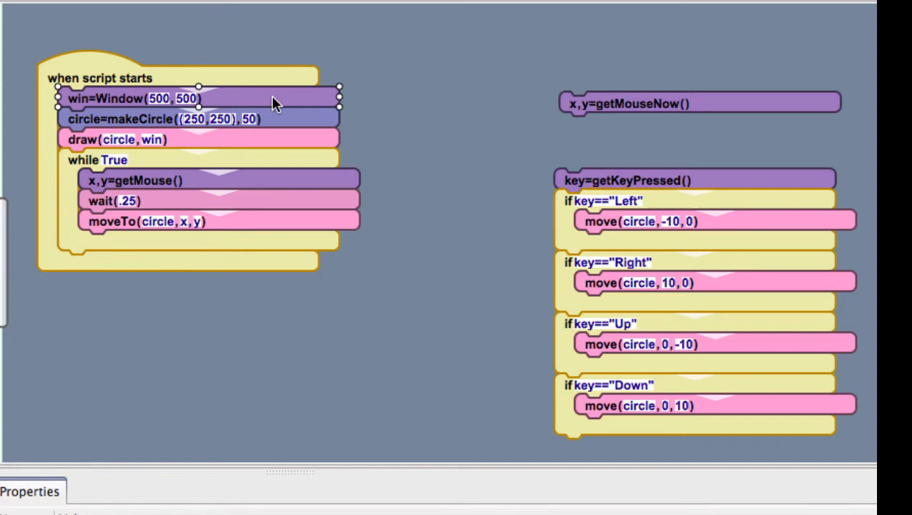
mouse_move(289, 121)
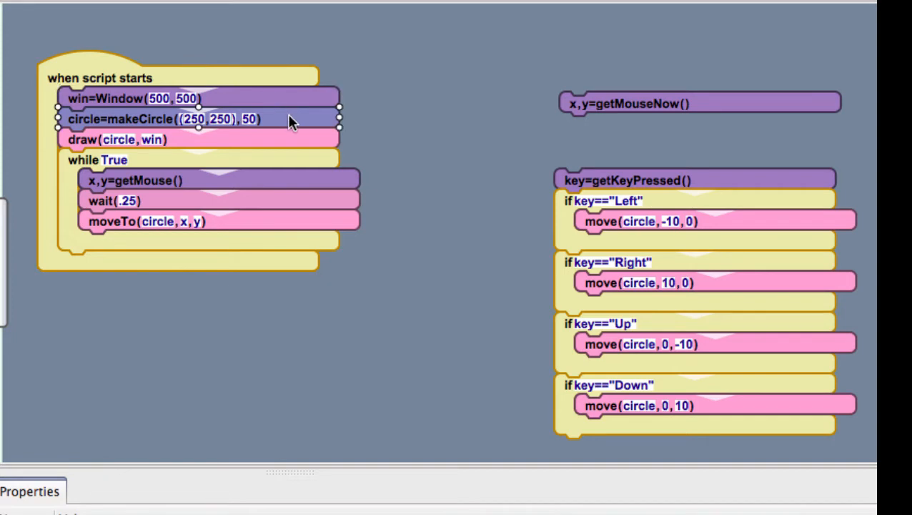
mouse_move(326, 91)
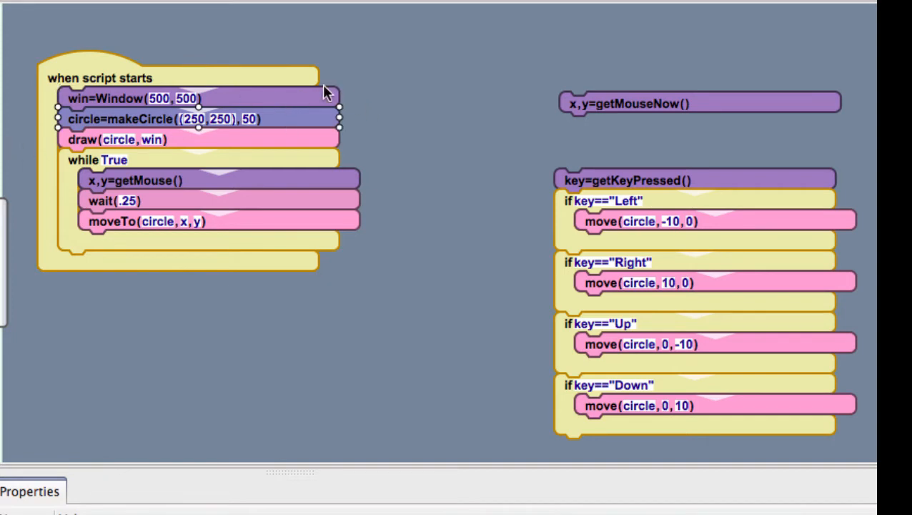
mouse_move(289, 129)
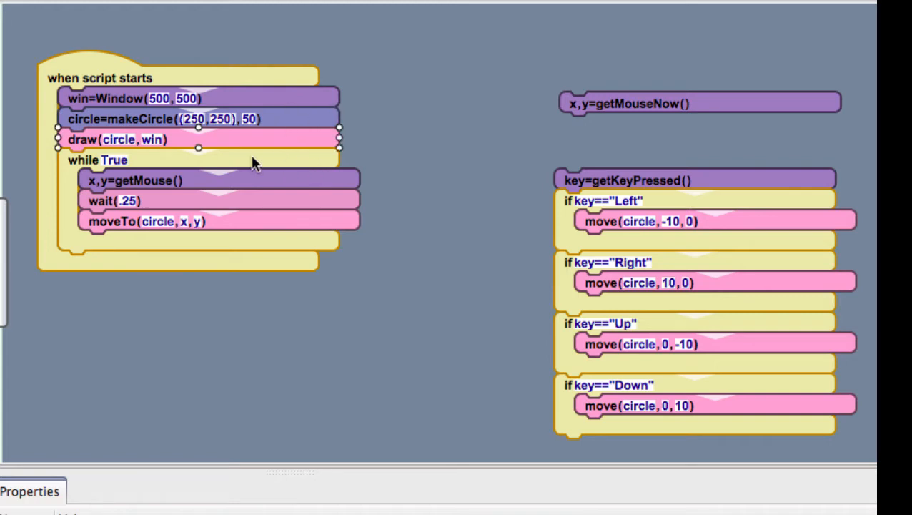
mouse_move(84, 203)
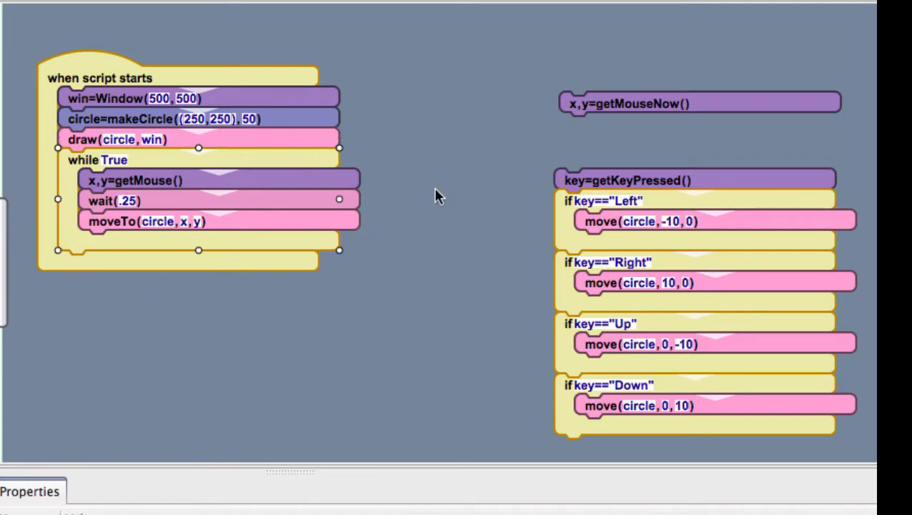
mouse_move(329, 191)
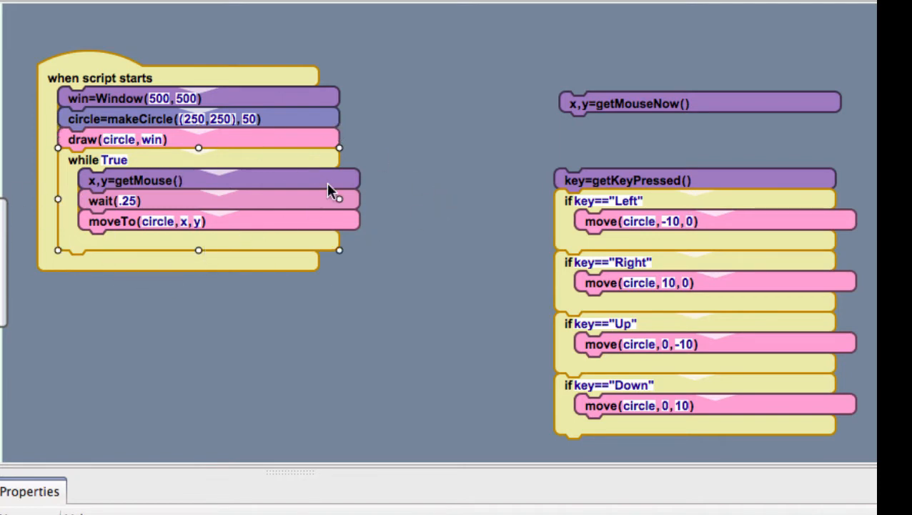
mouse_move(168, 227)
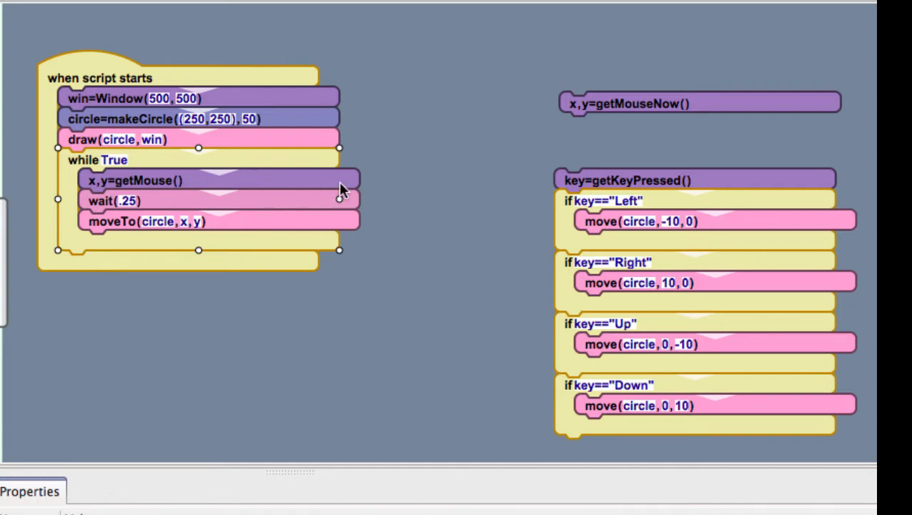
mouse_move(279, 218)
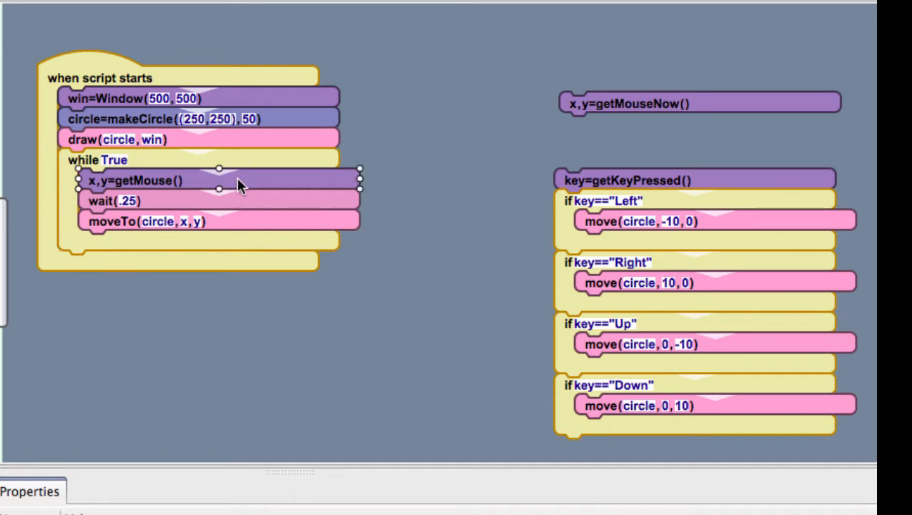
mouse_move(172, 217)
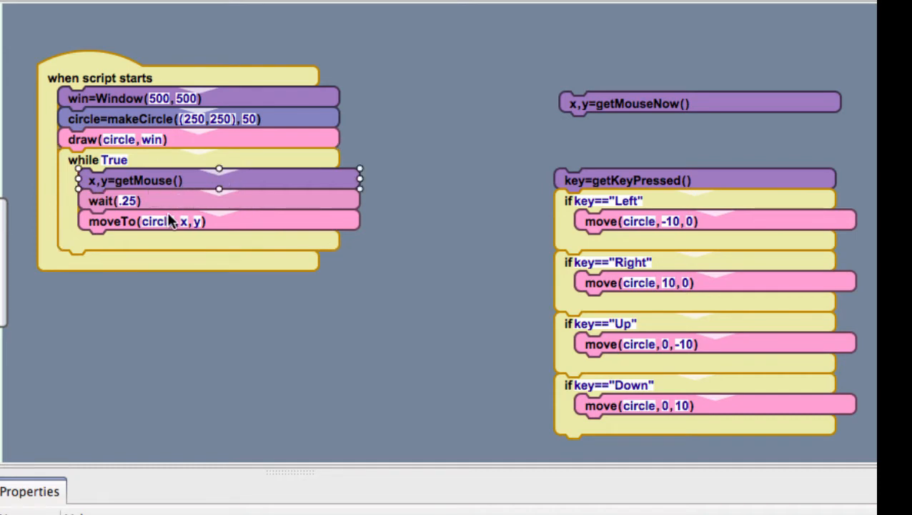
mouse_move(135, 228)
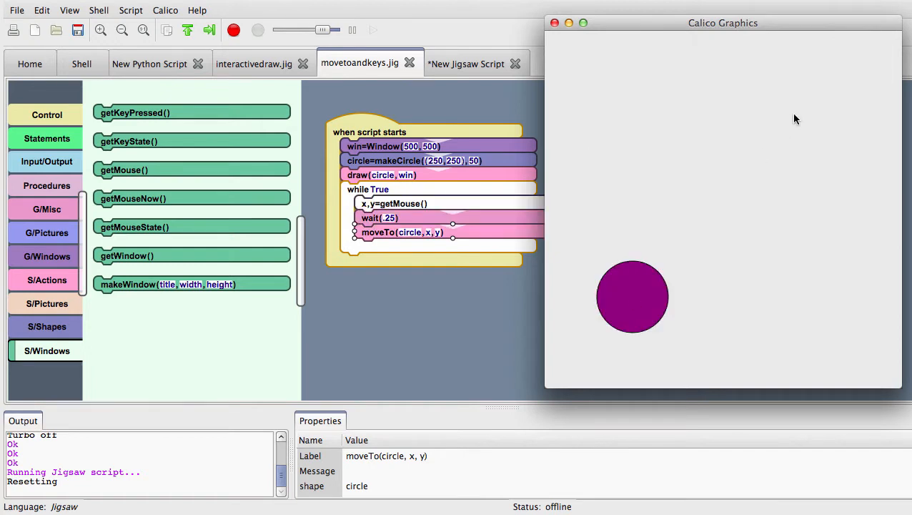
mouse_move(794, 114)
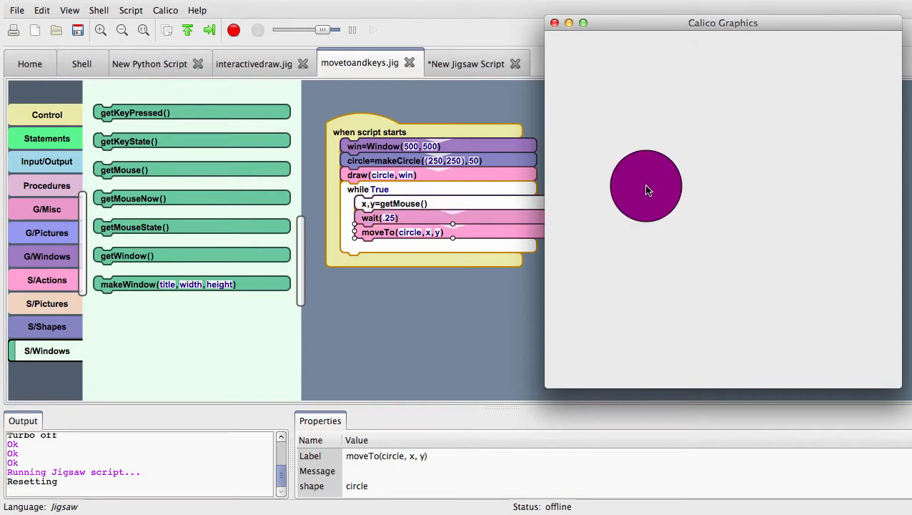
mouse_move(813, 84)
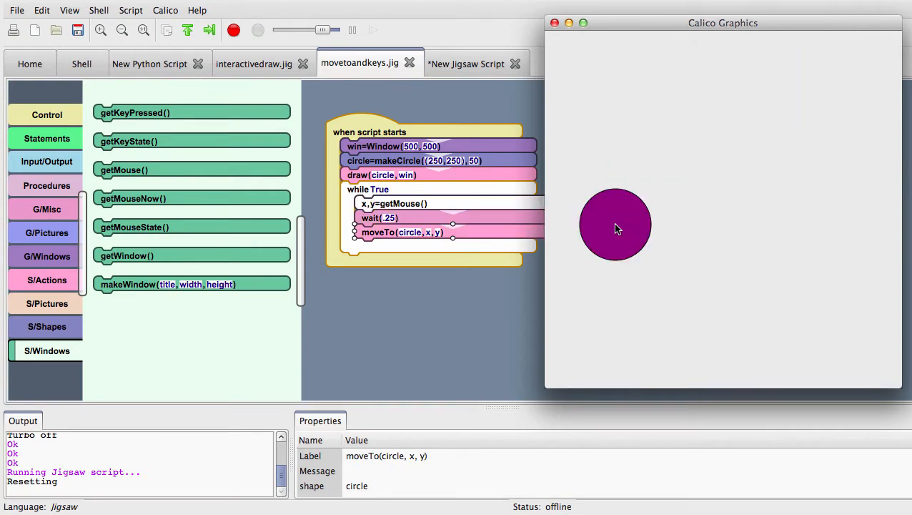
mouse_move(751, 199)
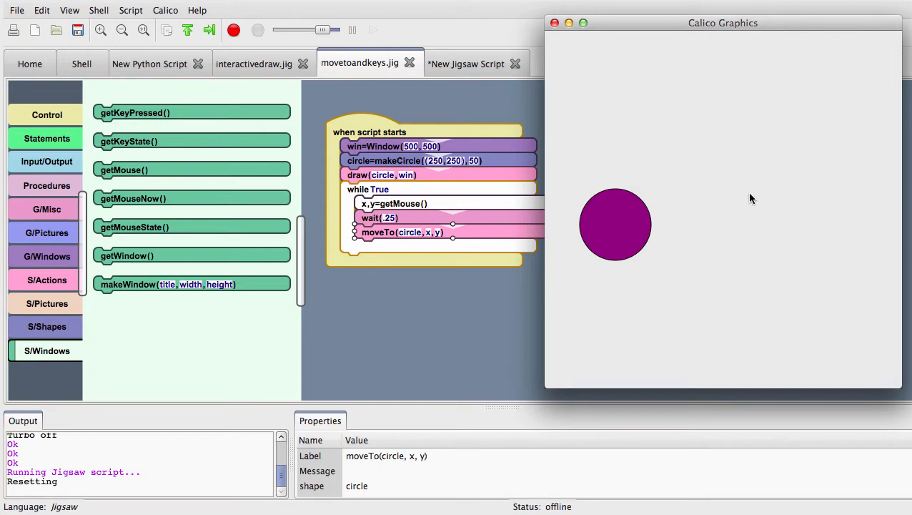
mouse_move(819, 113)
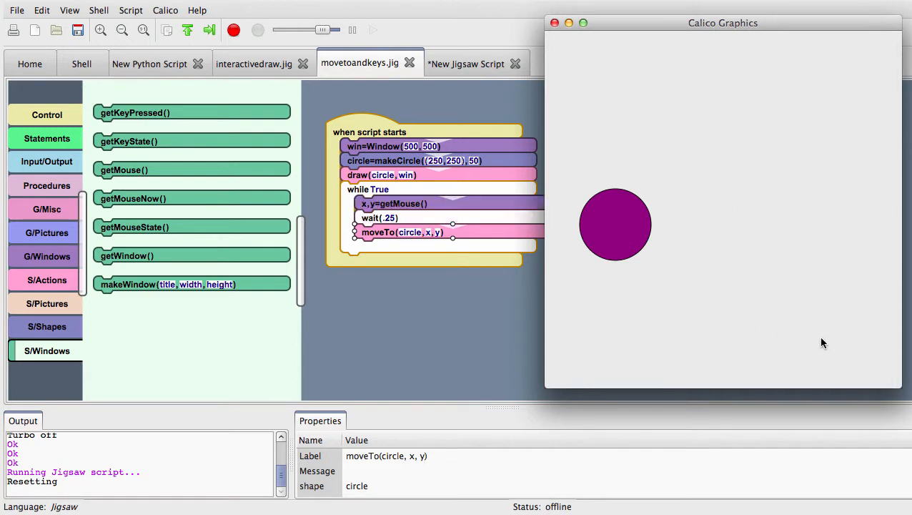
mouse_move(635, 178)
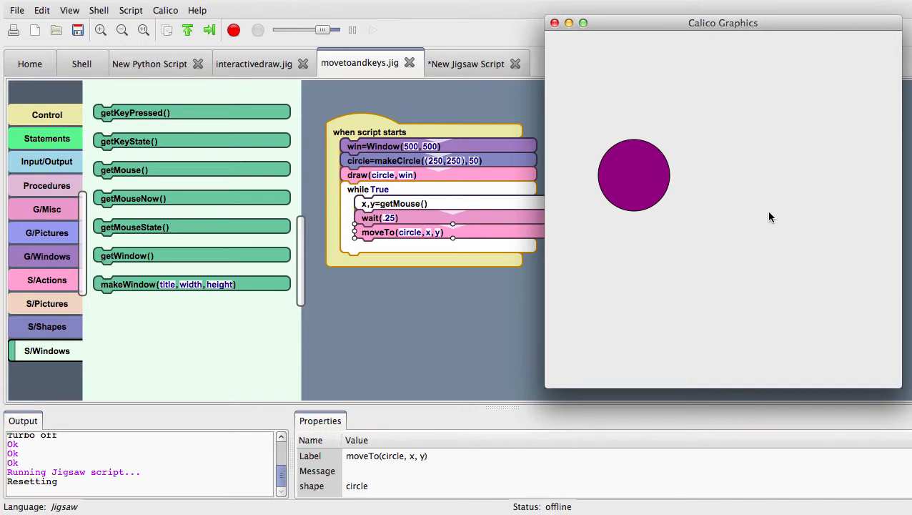
mouse_move(810, 279)
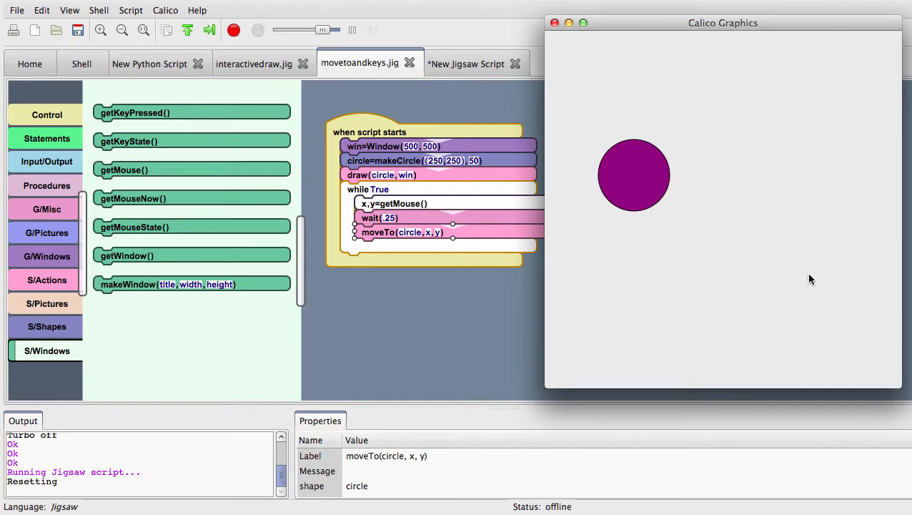
mouse_move(611, 94)
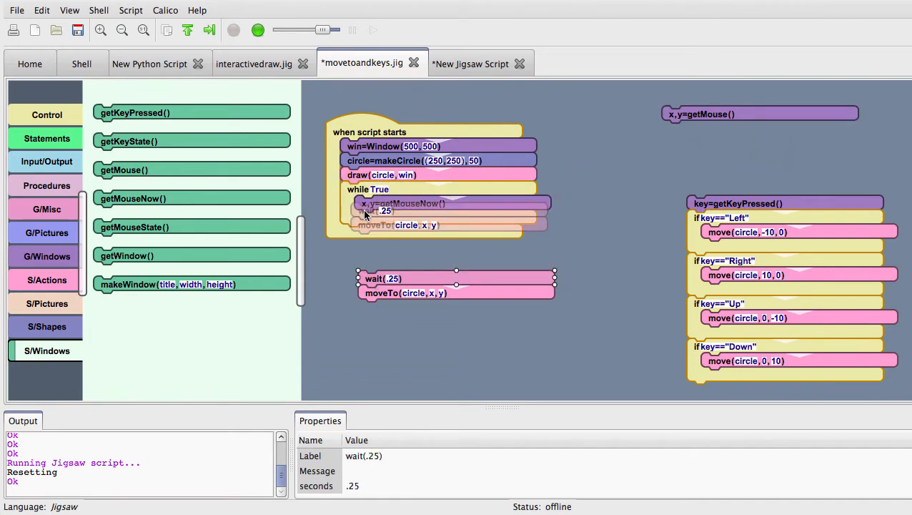
- Reattach the wait and moveTo blocks inside the loop and save the script
left_click_drag(383, 278, 380, 218)
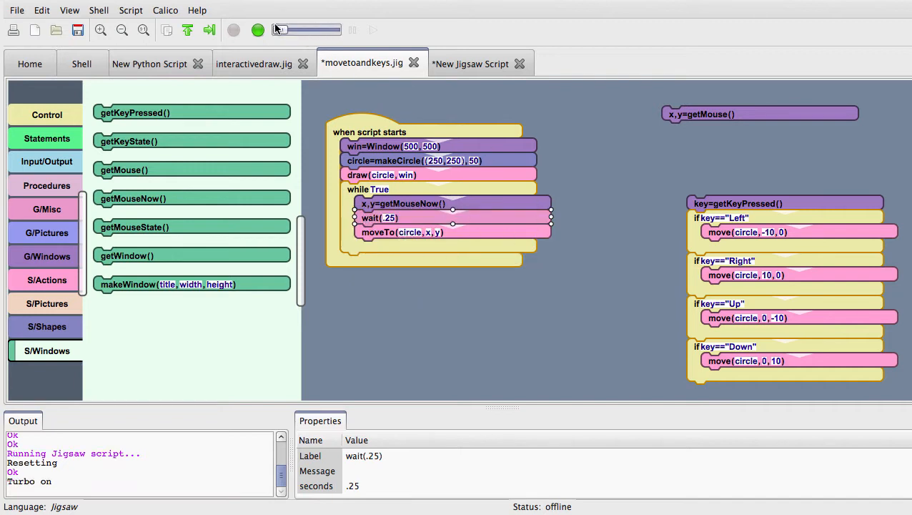
left_click(258, 29)
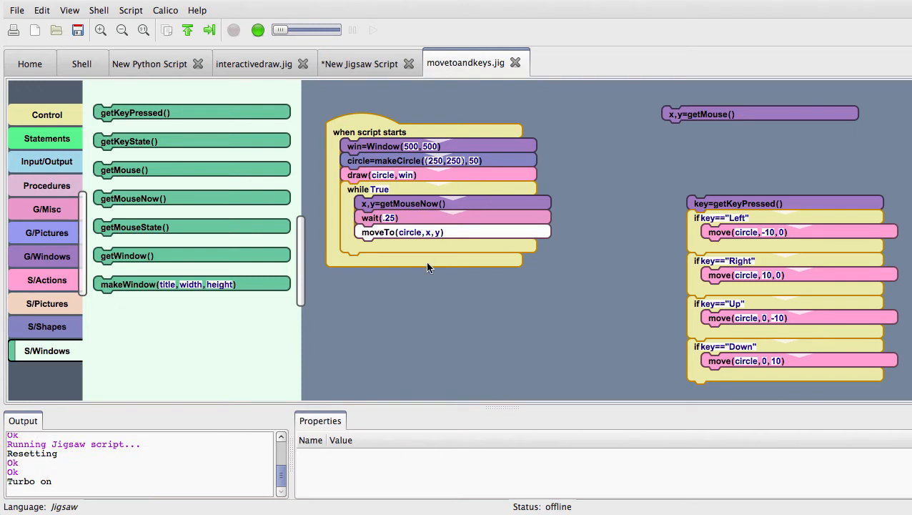
mouse_move(392, 303)
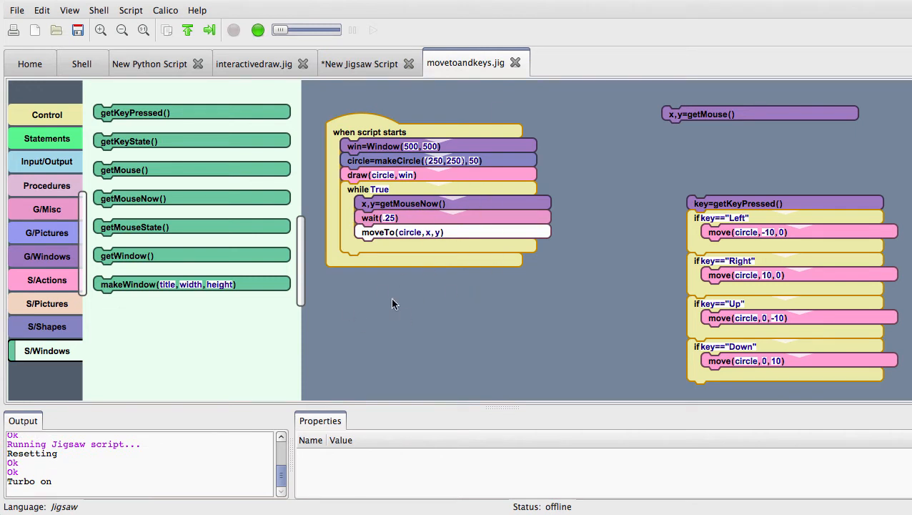
mouse_move(489, 272)
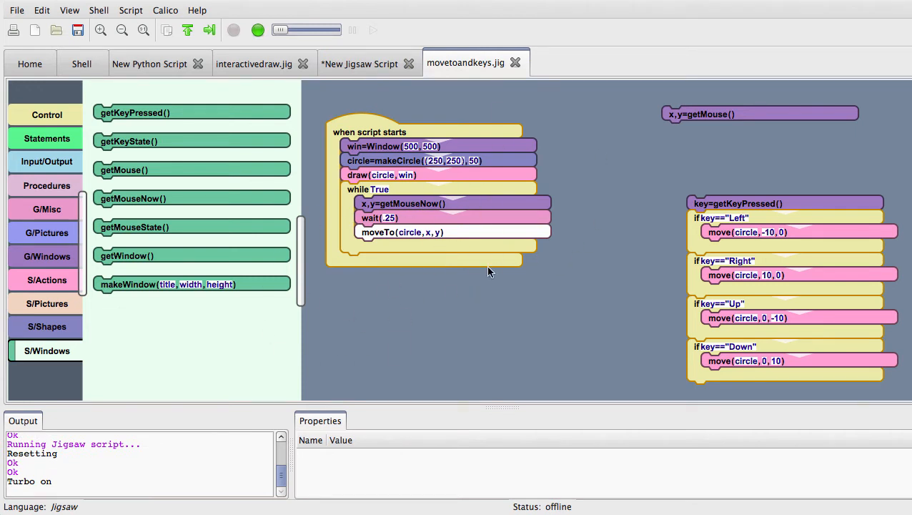
mouse_move(233, 23)
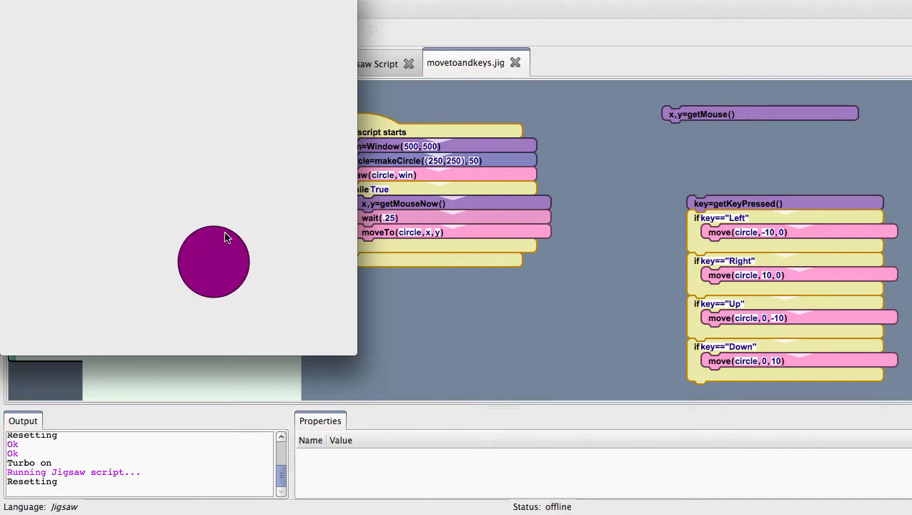
mouse_move(200, 112)
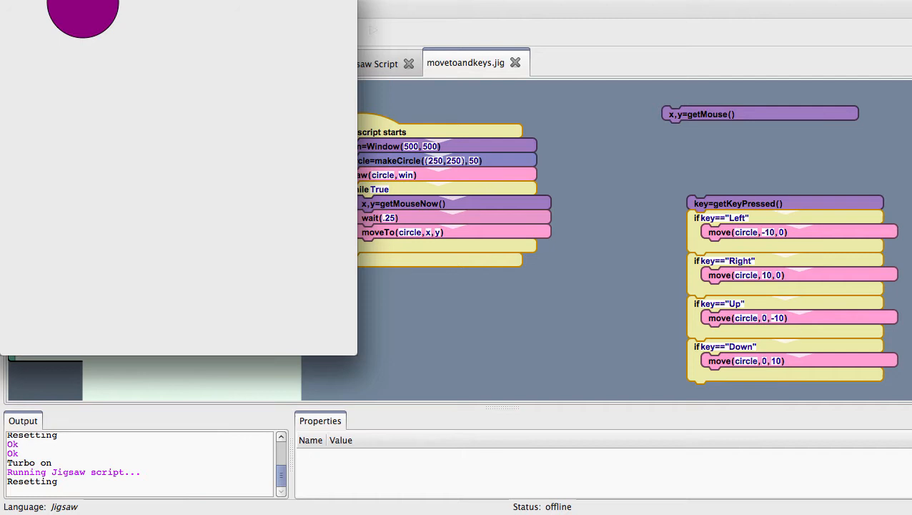
- Bring the Jigsaw editor forward and stop the running circle script
left_click(234, 30)
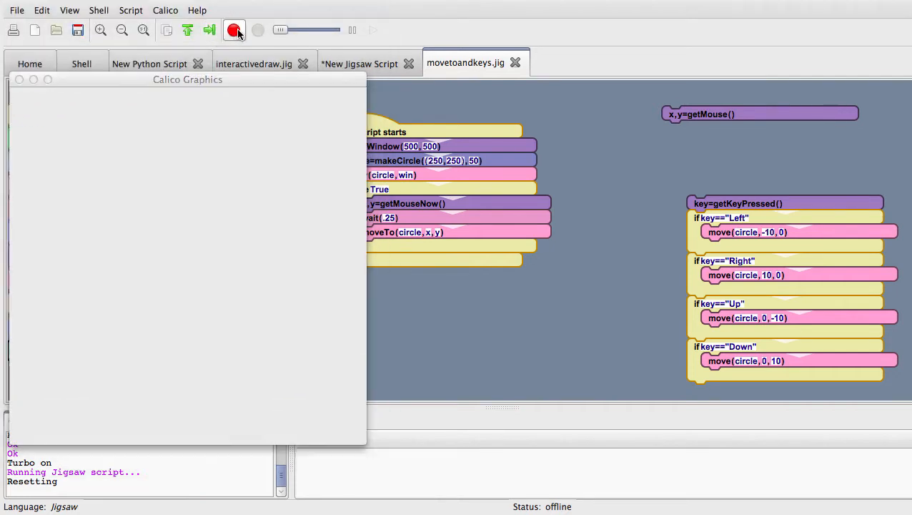
left_click(233, 30)
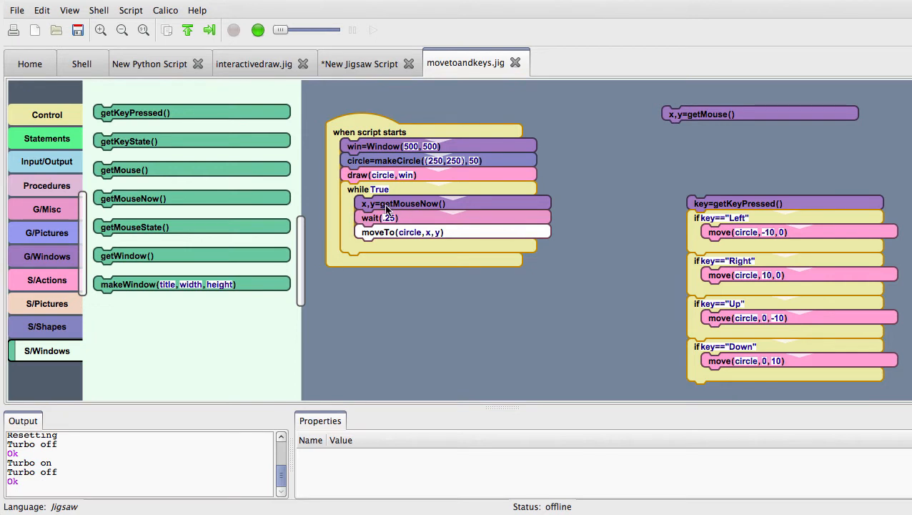
mouse_move(370, 208)
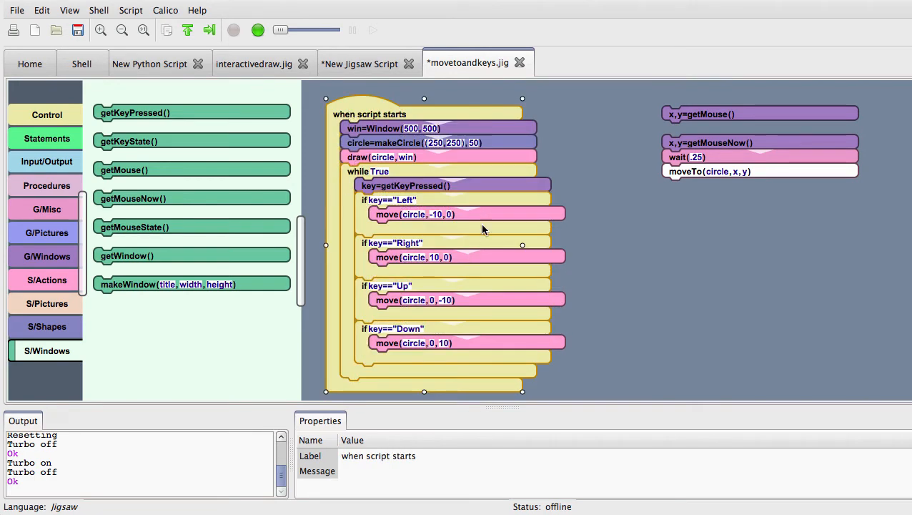
mouse_move(486, 337)
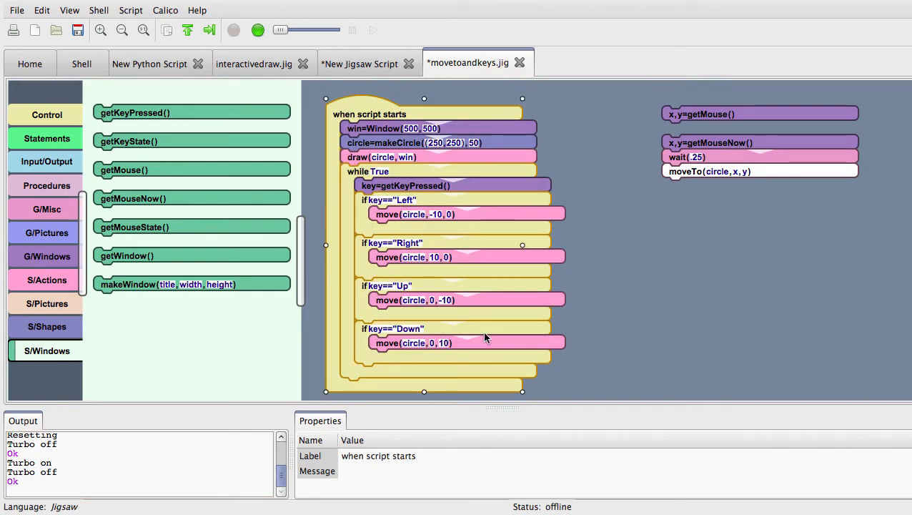
mouse_move(570, 288)
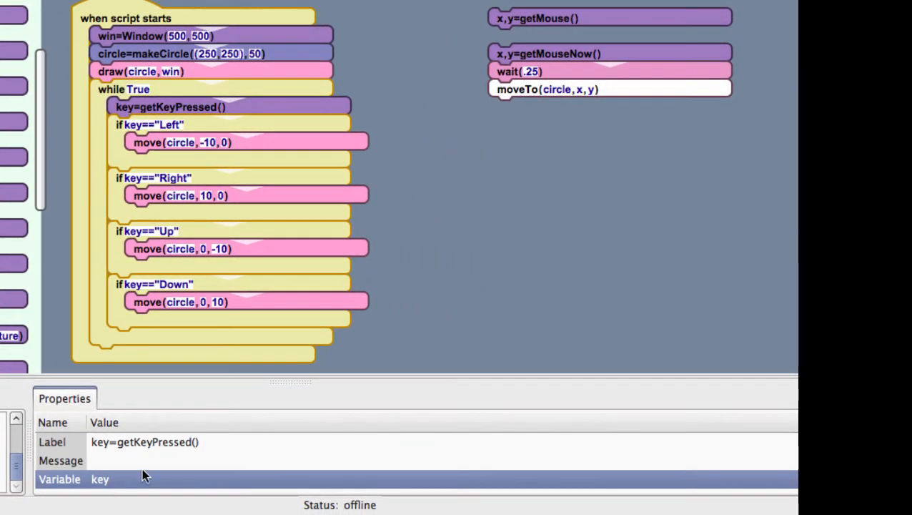
mouse_move(416, 381)
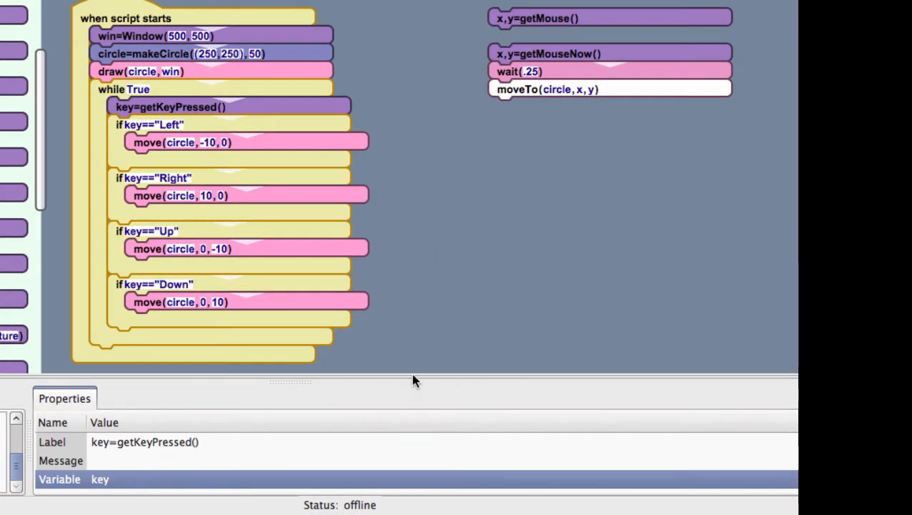
left_click_drag(406, 381, 406, 271)
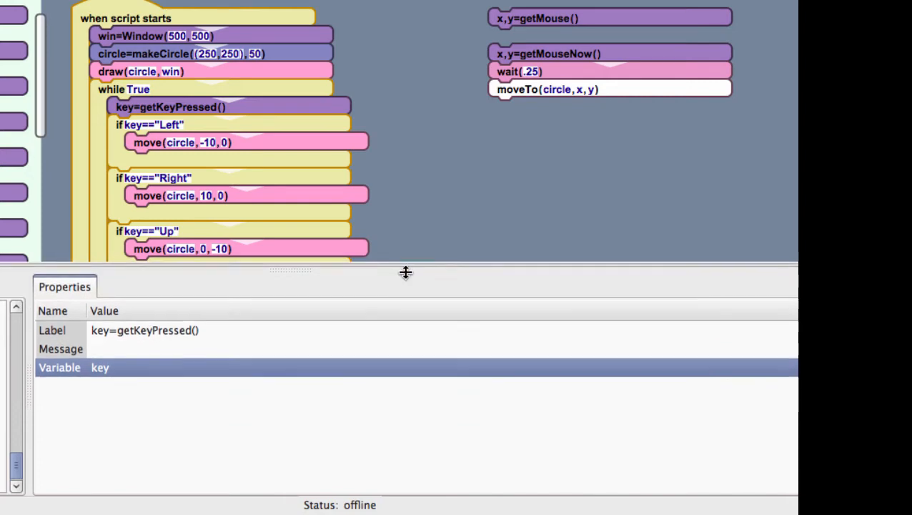
left_click_drag(406, 271, 409, 294)
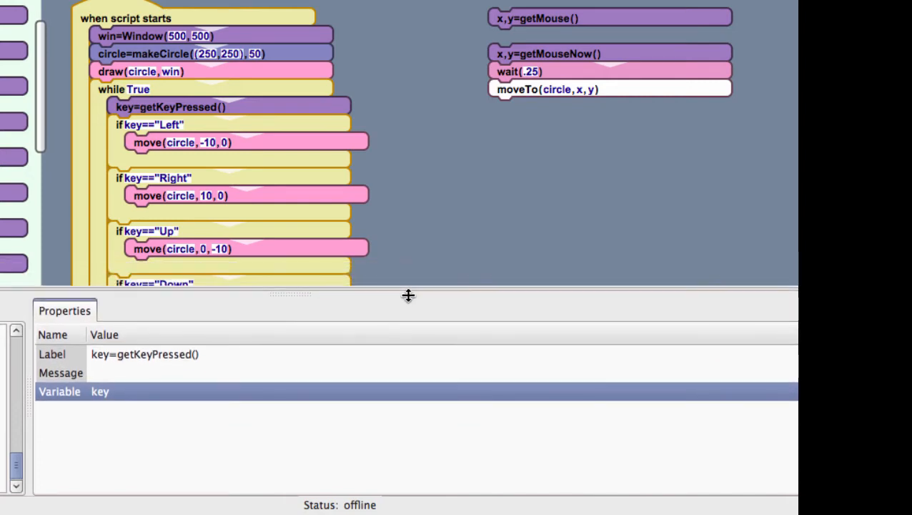
mouse_move(278, 403)
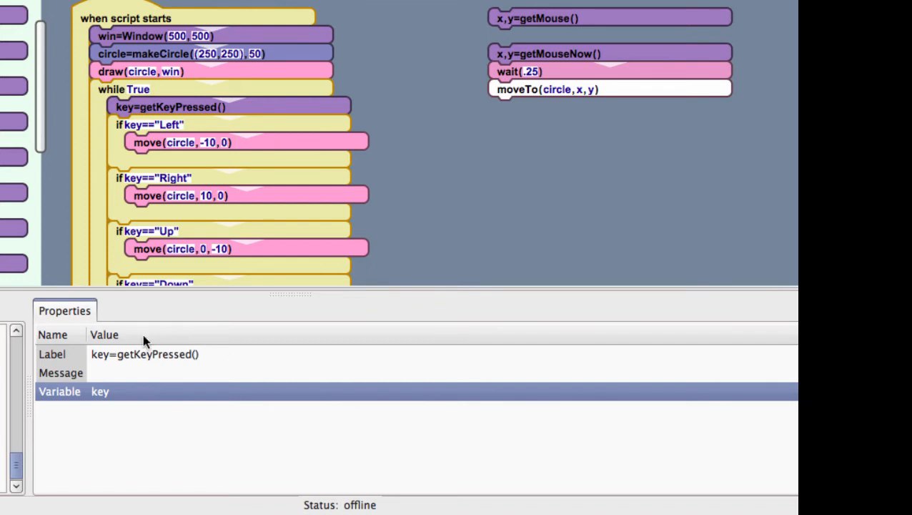
mouse_move(409, 295)
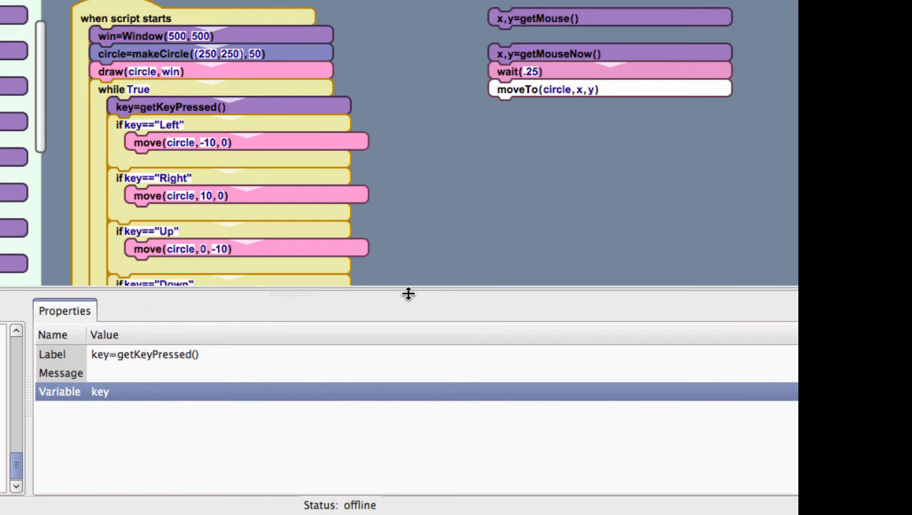
mouse_move(412, 337)
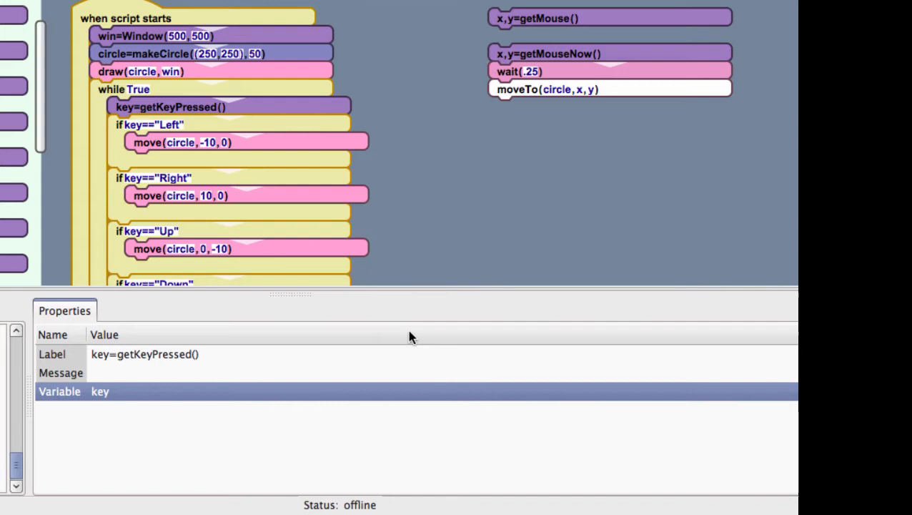
mouse_move(430, 320)
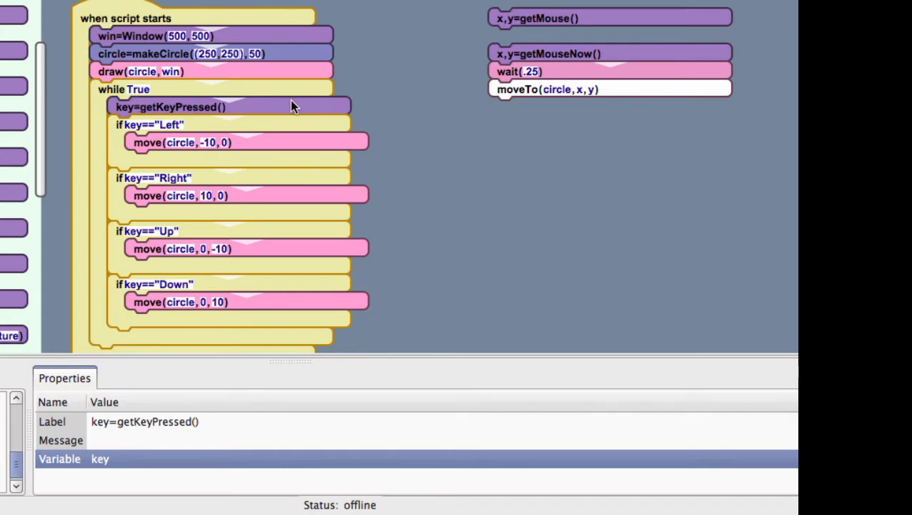
left_click(152, 124)
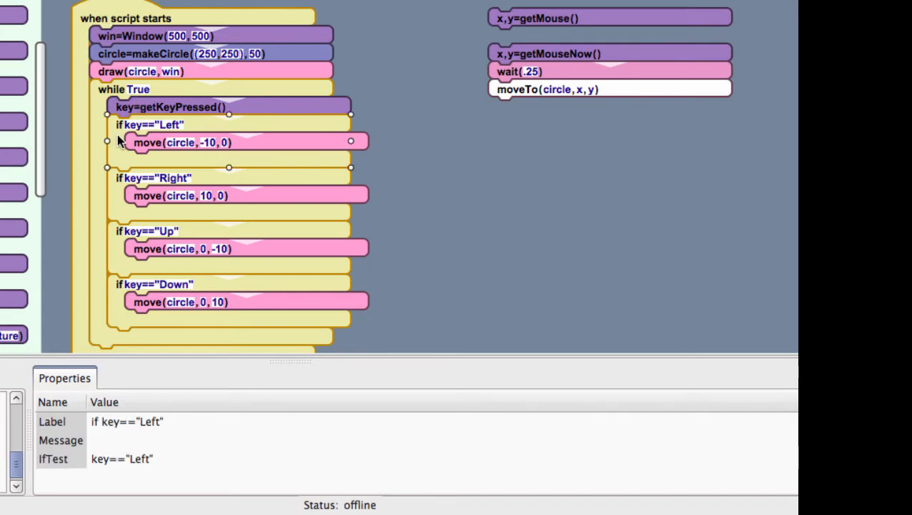
mouse_move(183, 263)
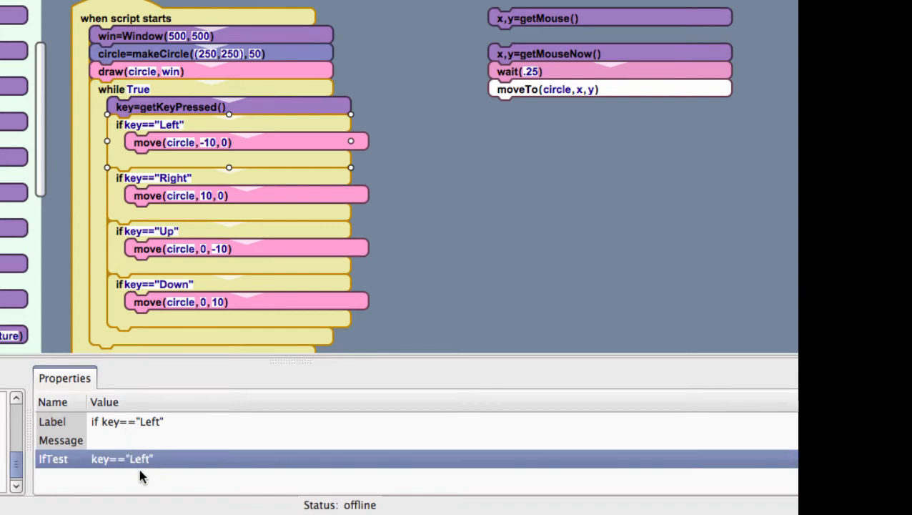
mouse_move(150, 460)
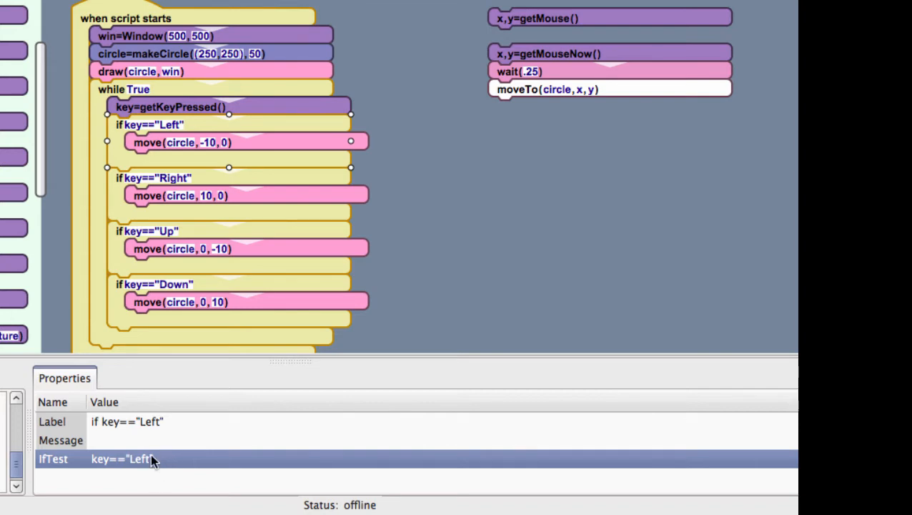
mouse_move(163, 389)
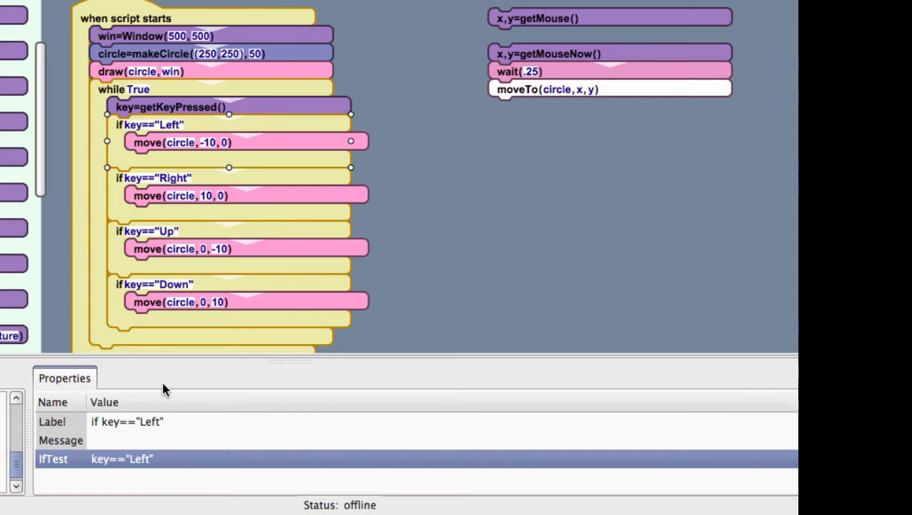
mouse_move(291, 223)
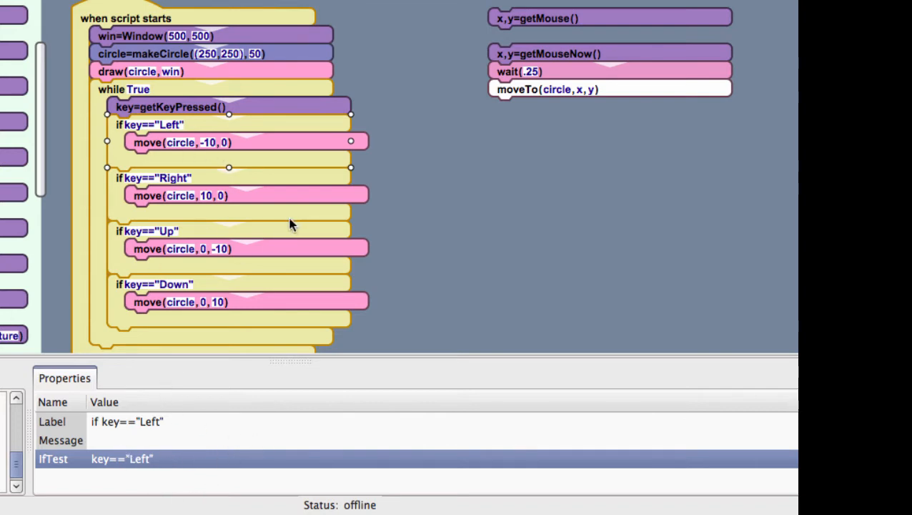
mouse_move(279, 321)
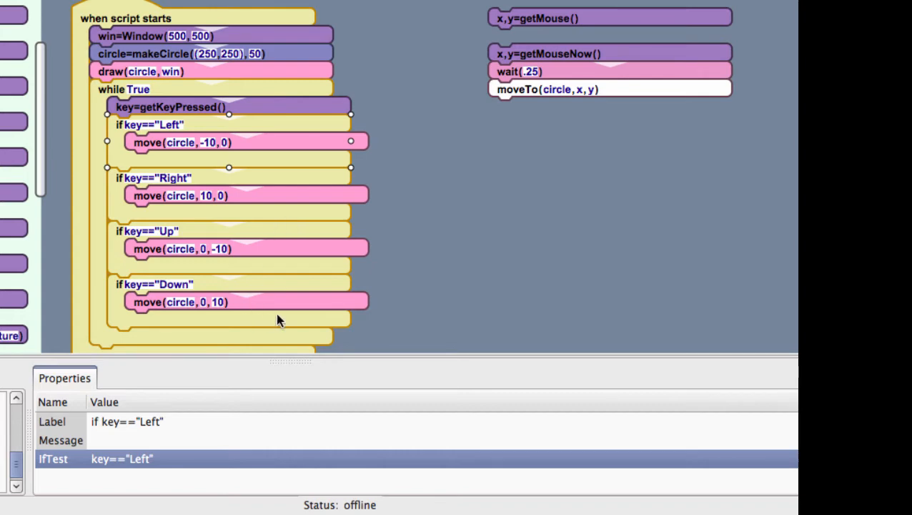
mouse_move(121, 463)
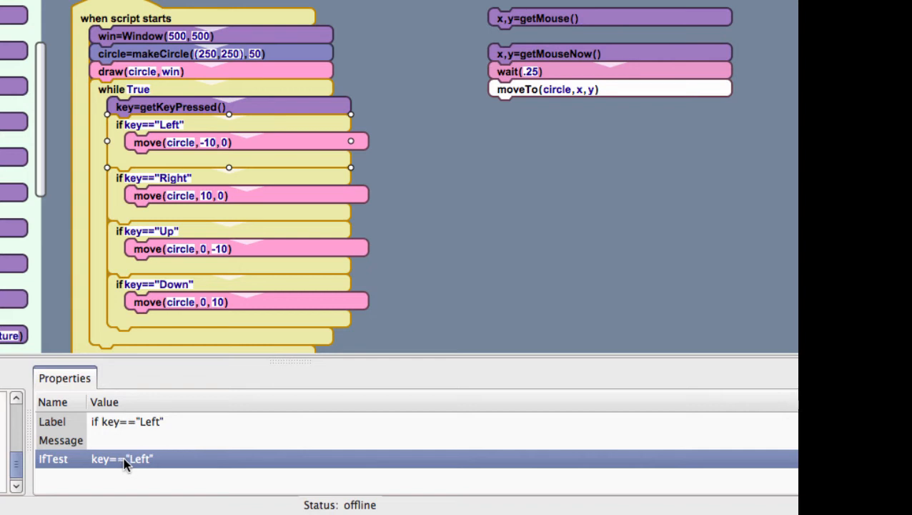
mouse_move(469, 270)
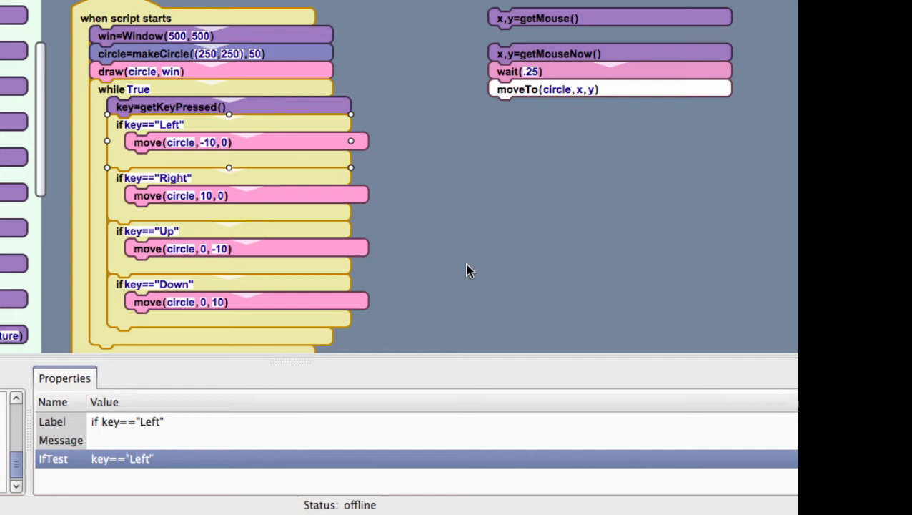
mouse_move(431, 274)
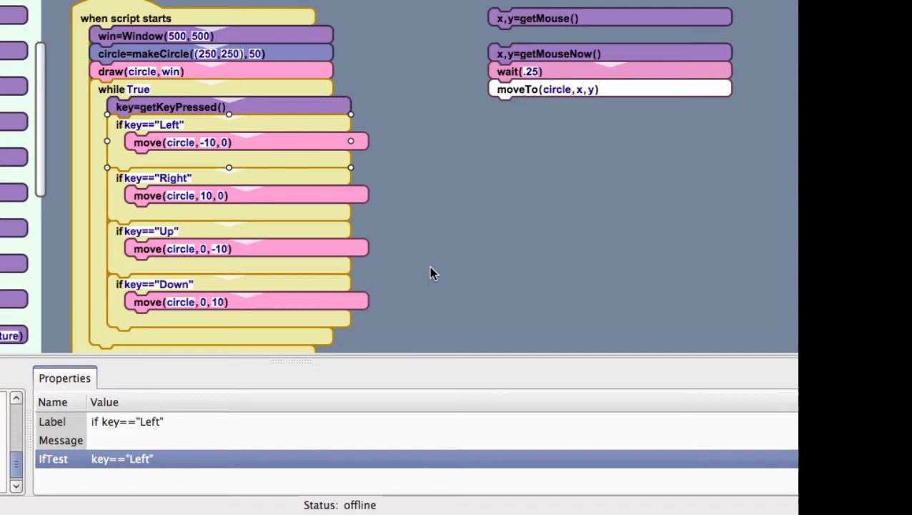
mouse_move(220, 86)
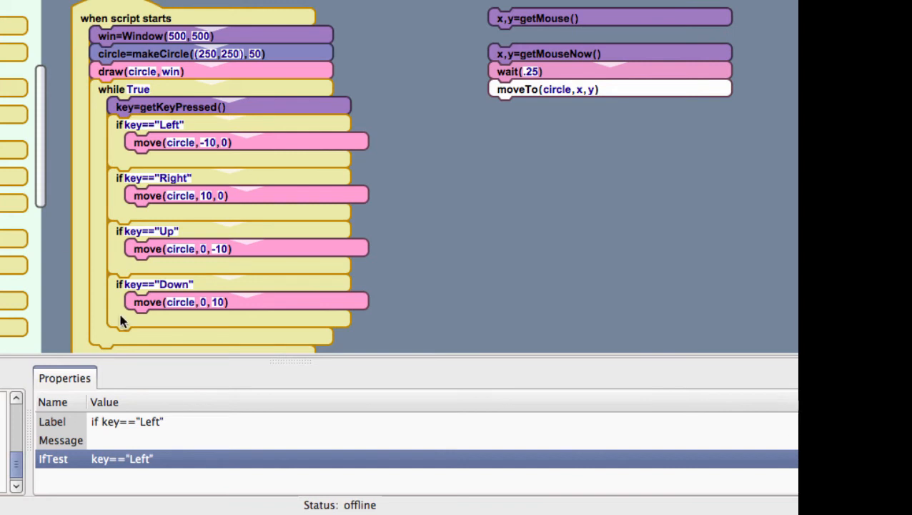
left_click(129, 457)
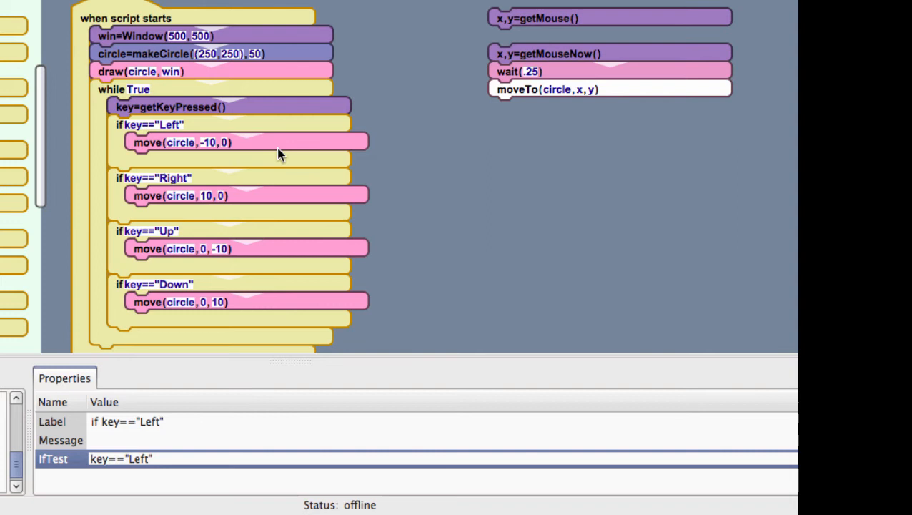
left_click(182, 143)
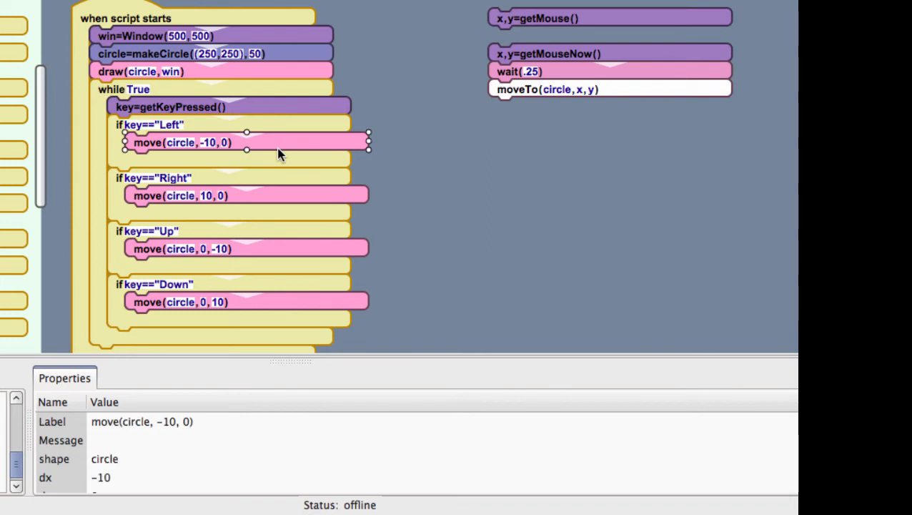
mouse_move(279, 140)
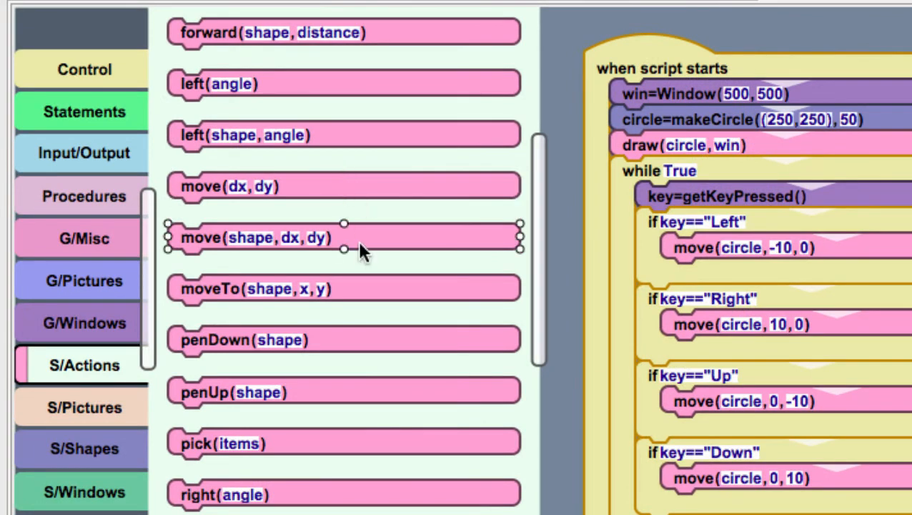
mouse_move(393, 243)
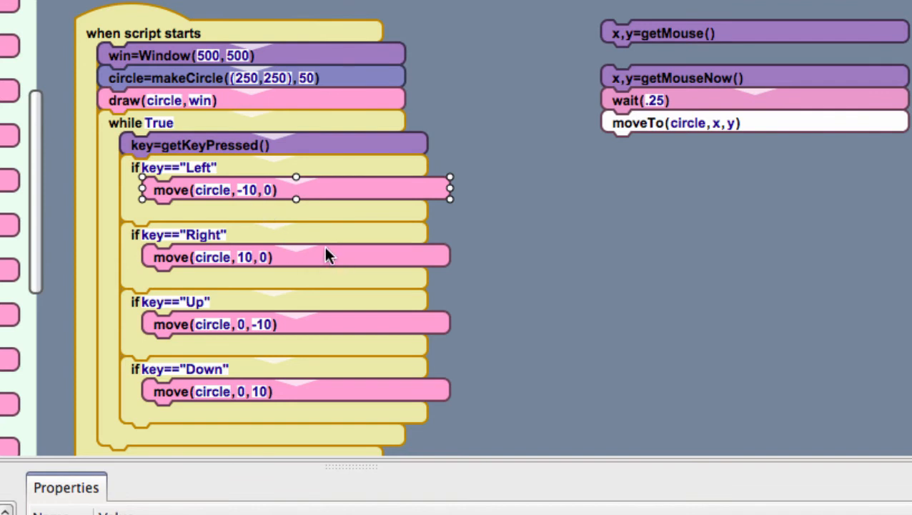
mouse_move(246, 243)
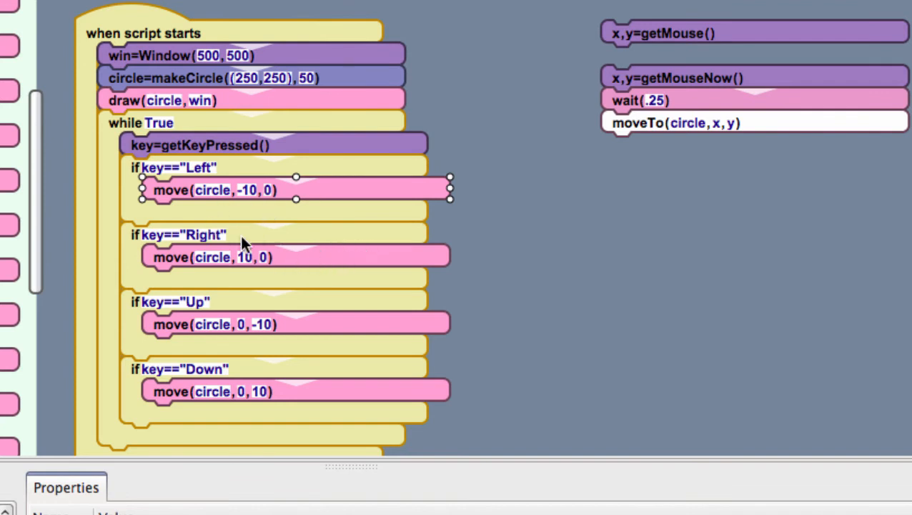
left_click(214, 258)
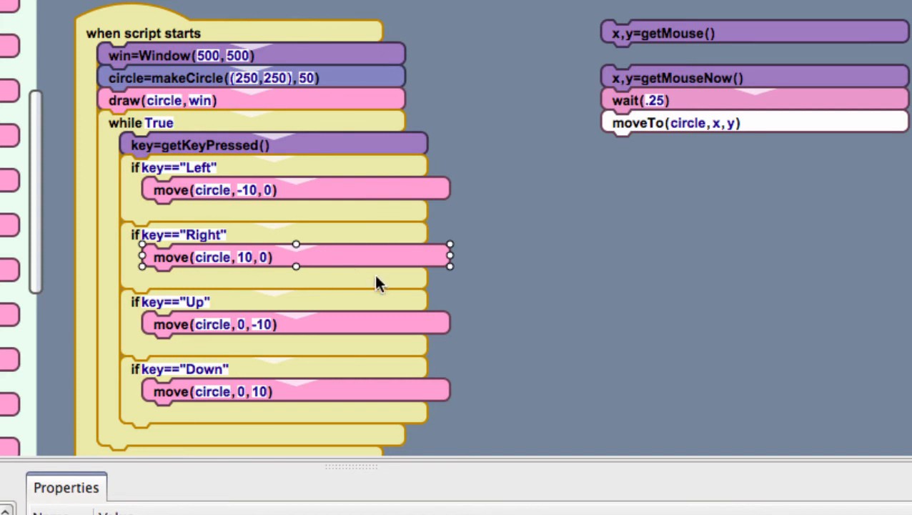
mouse_move(249, 266)
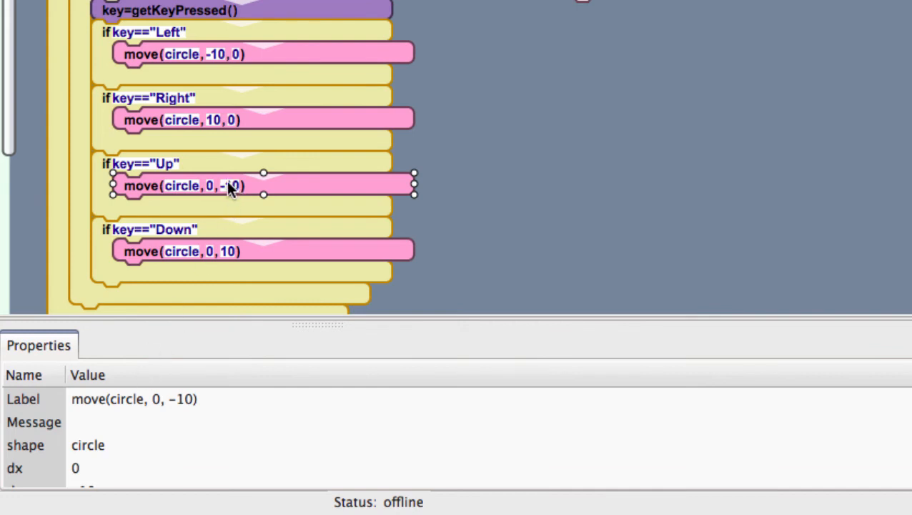
mouse_move(240, 175)
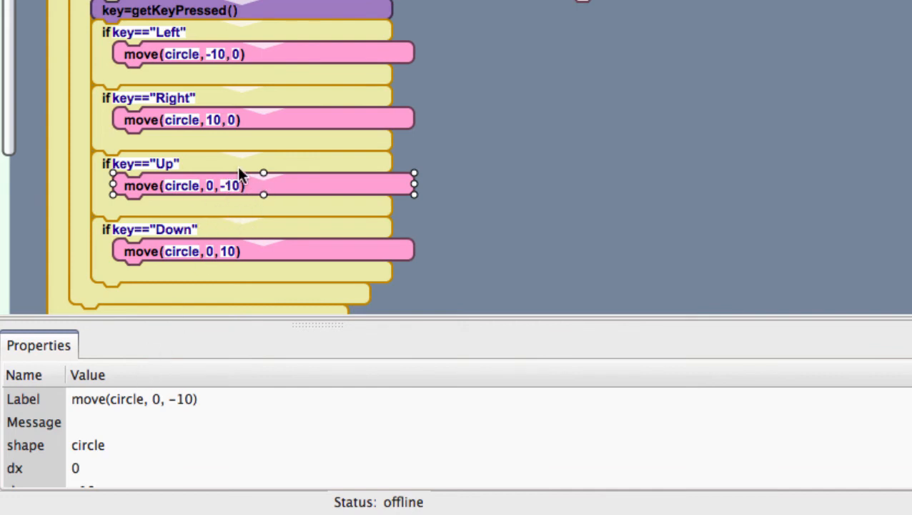
left_click(181, 252)
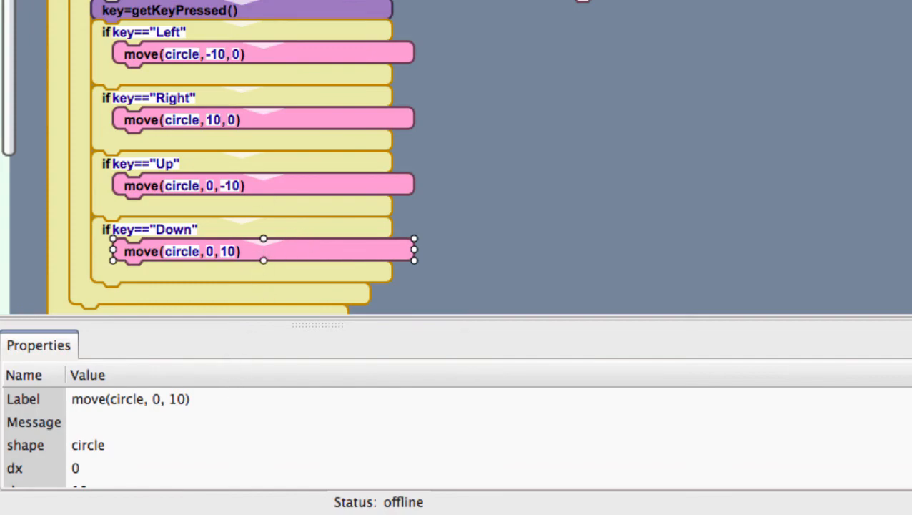
left_click(371, 28)
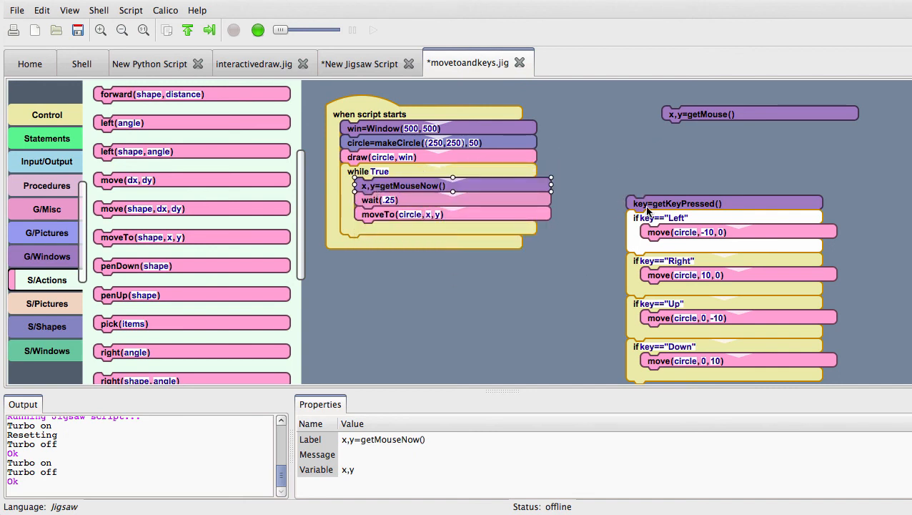
mouse_move(177, 294)
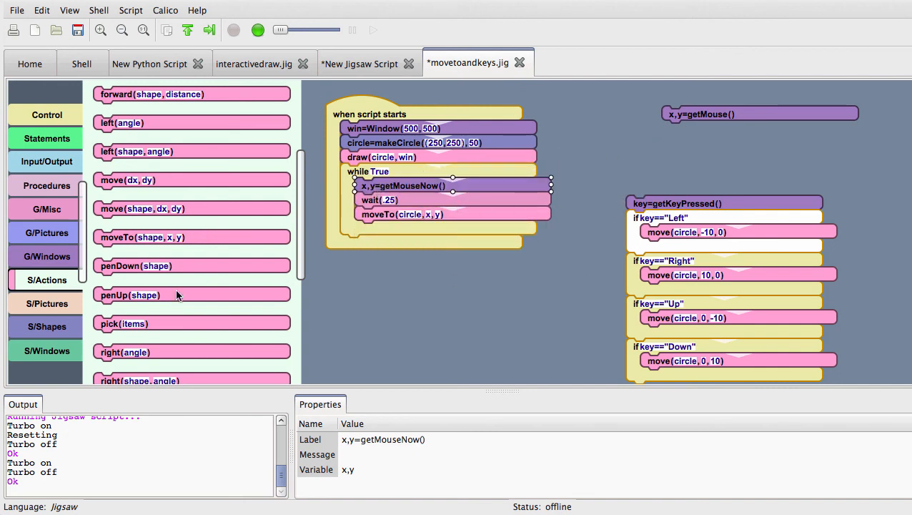
mouse_move(103, 268)
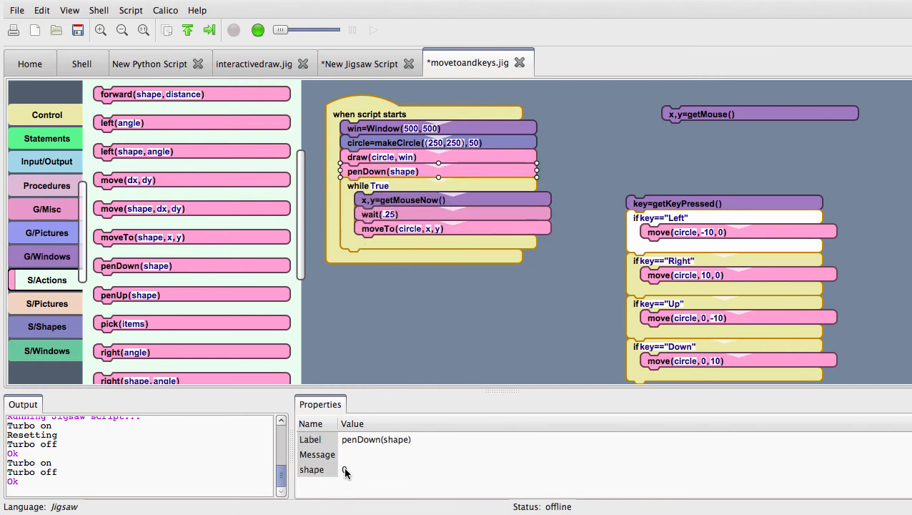
- Set the penDown block's shape to circle so it reads penDown(circle)
type("circle")
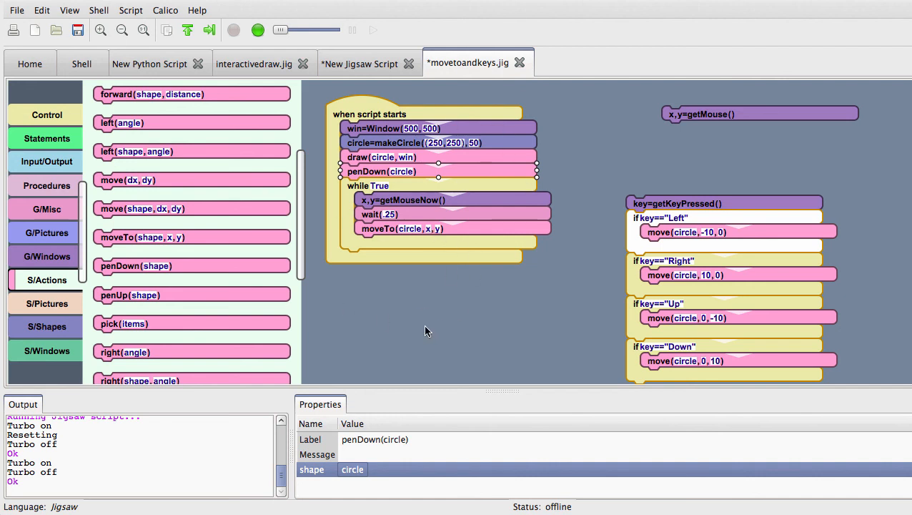
mouse_move(284, 56)
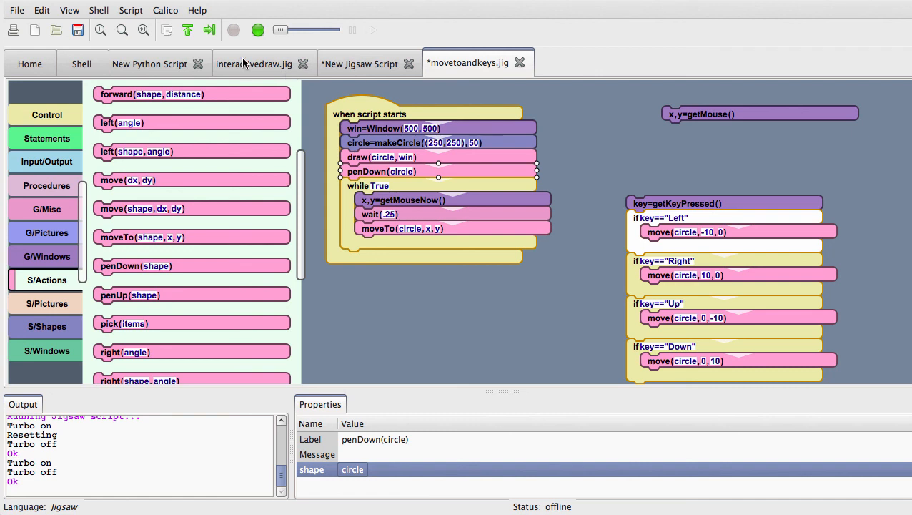
mouse_move(257, 30)
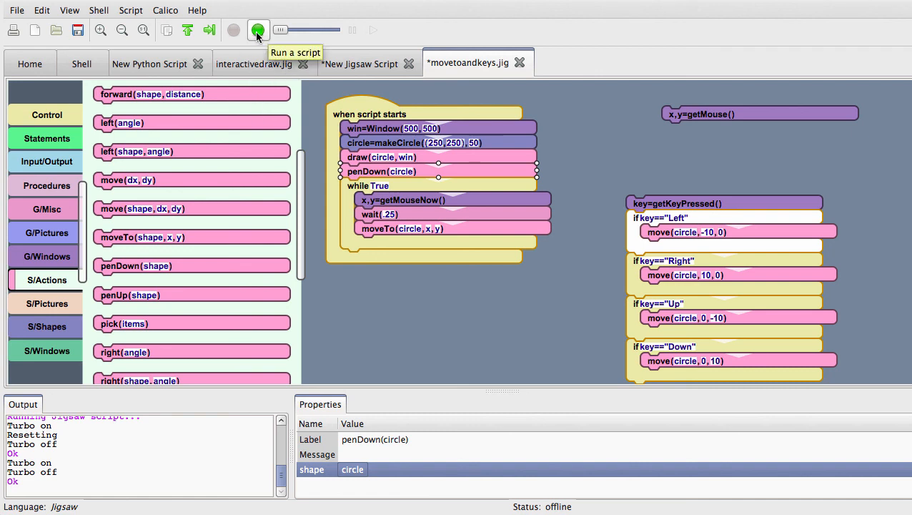
- Run the pen-down script so the circle trails lines following the mouse, then stop it
left_click(257, 30)
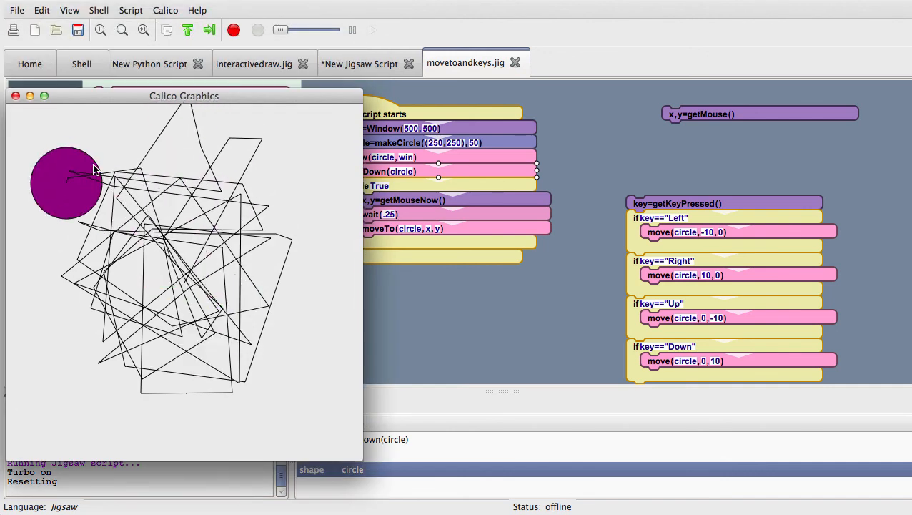
mouse_move(207, 317)
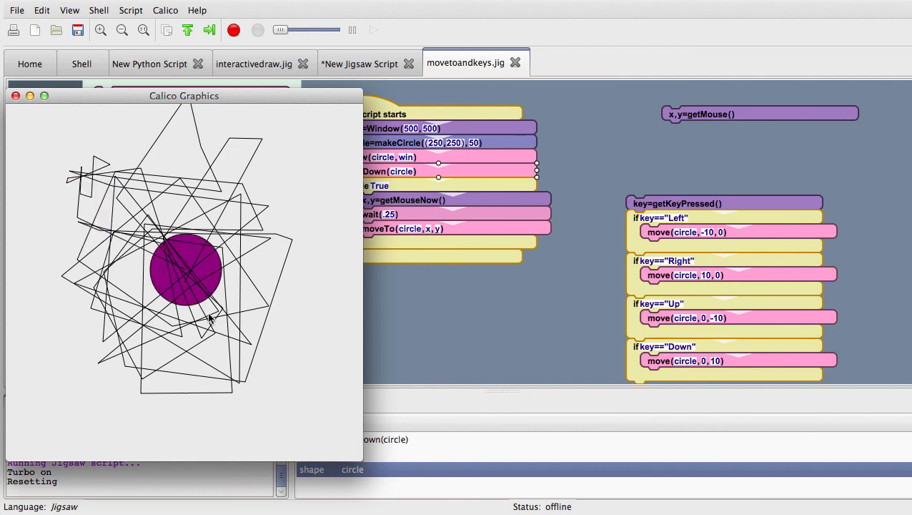
left_click(233, 30)
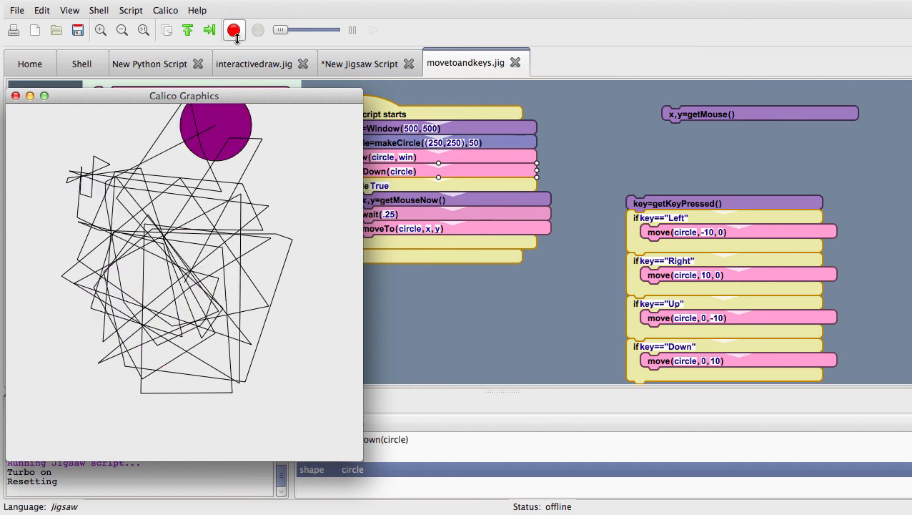
left_click(233, 30)
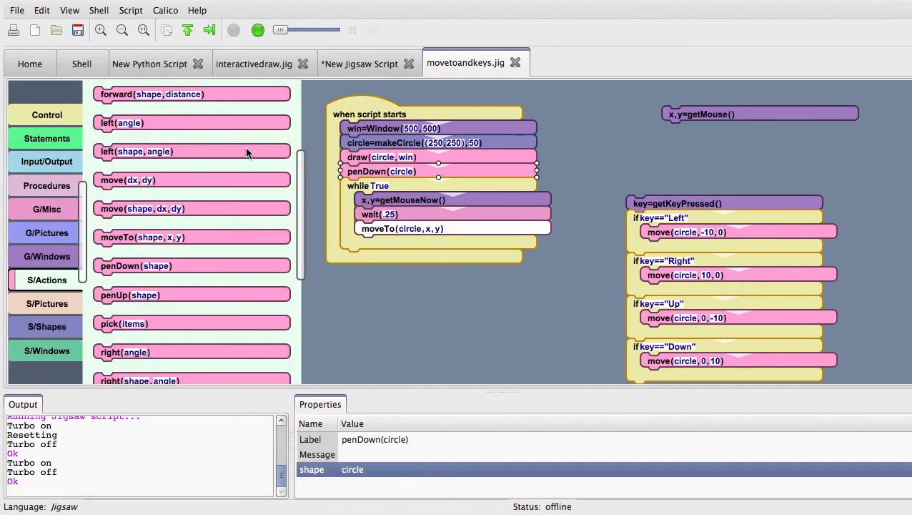